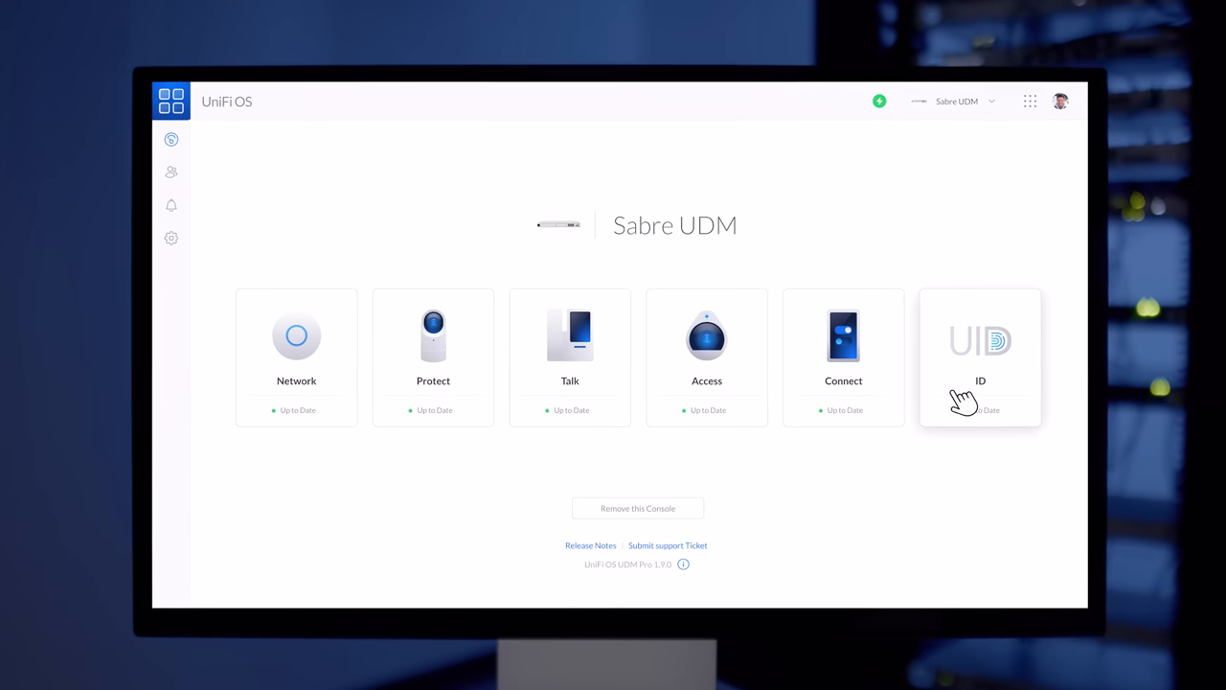
Launch Connect from the console dashboard to list UniFi devices by room.
left_click(843, 354)
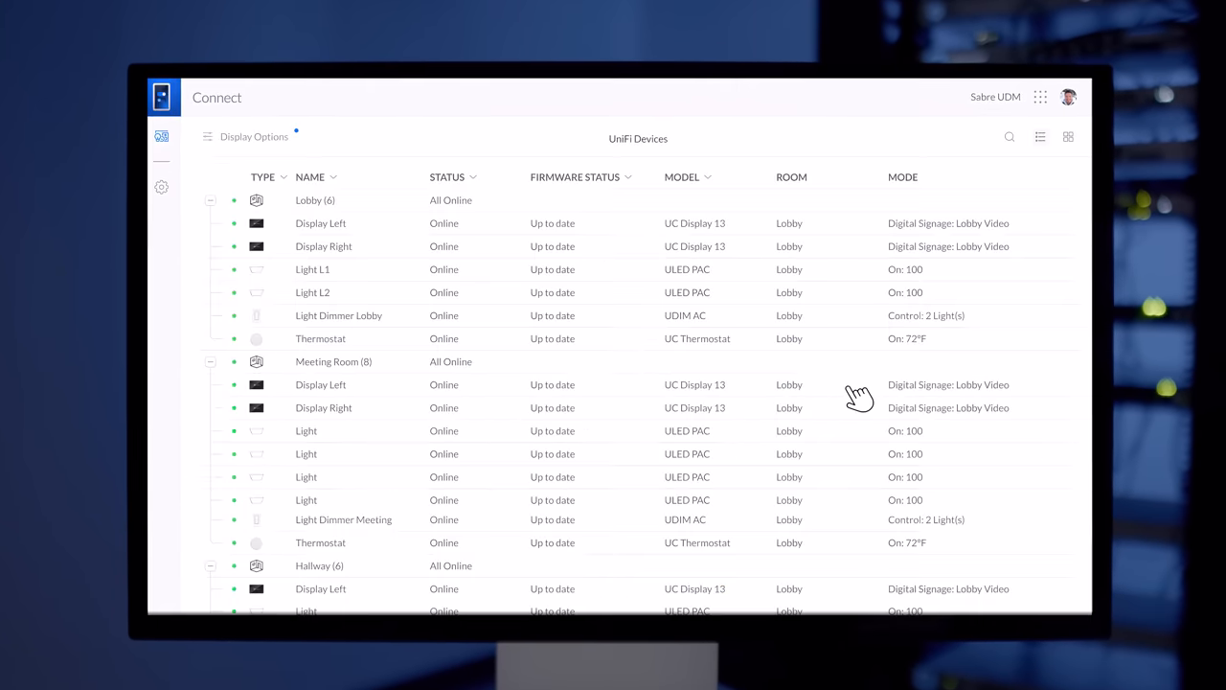